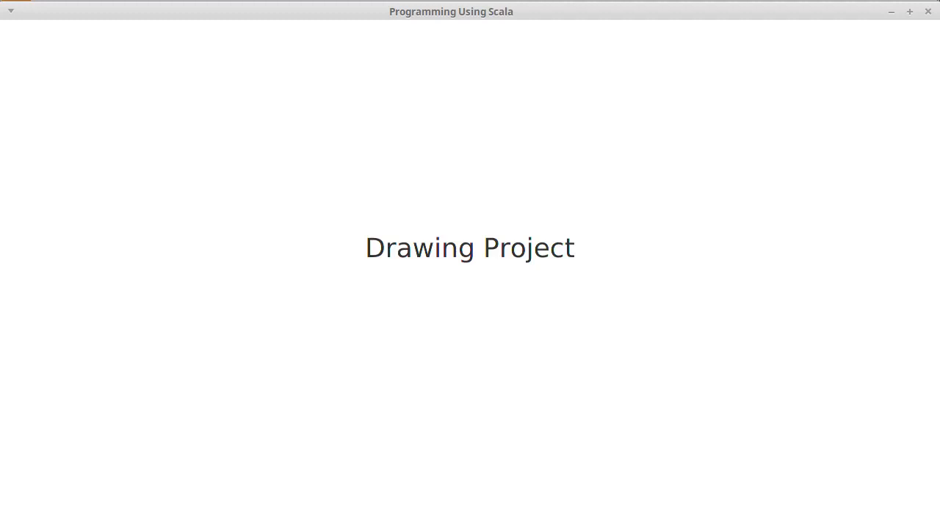
mouse_move(802, 141)
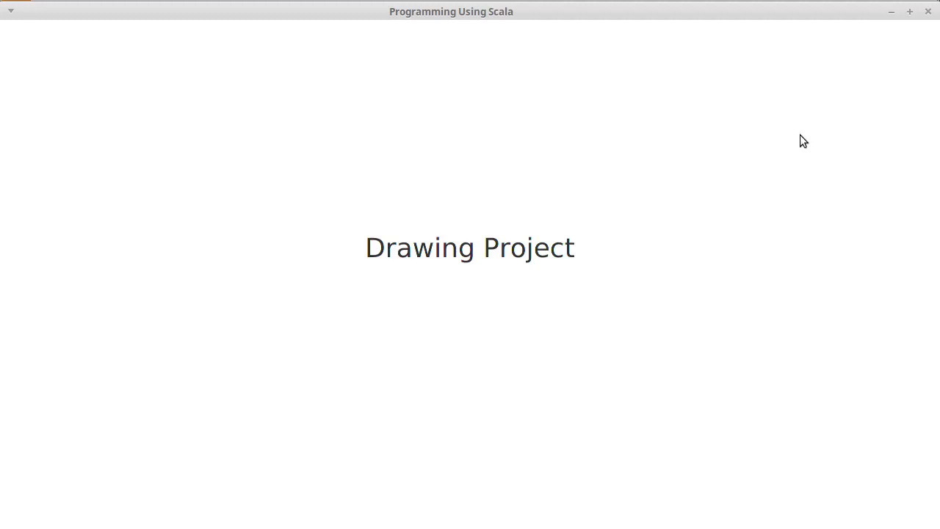
mouse_move(799, 141)
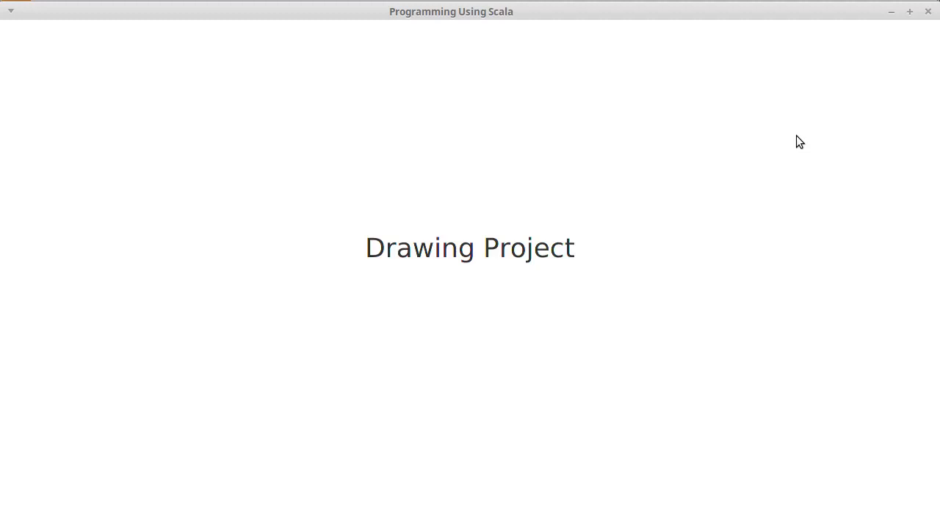
mouse_move(796, 124)
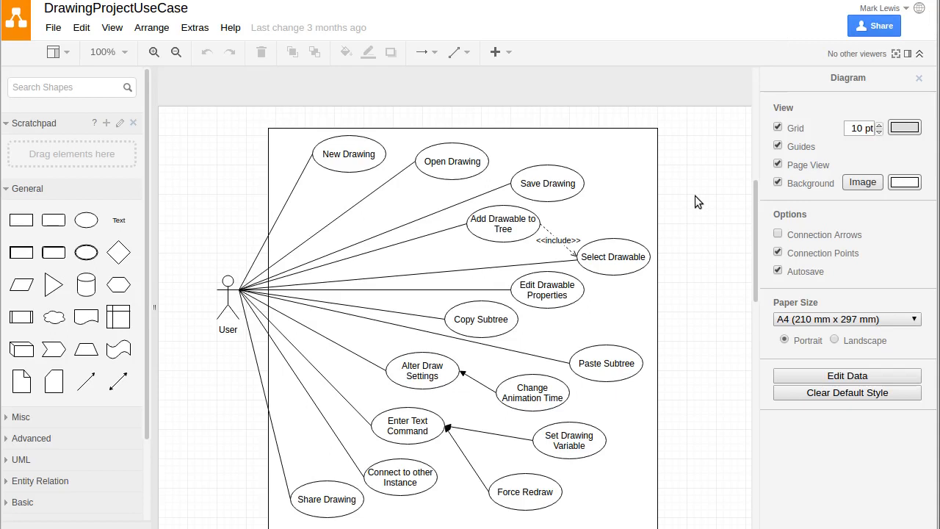
scroll("down", 3)
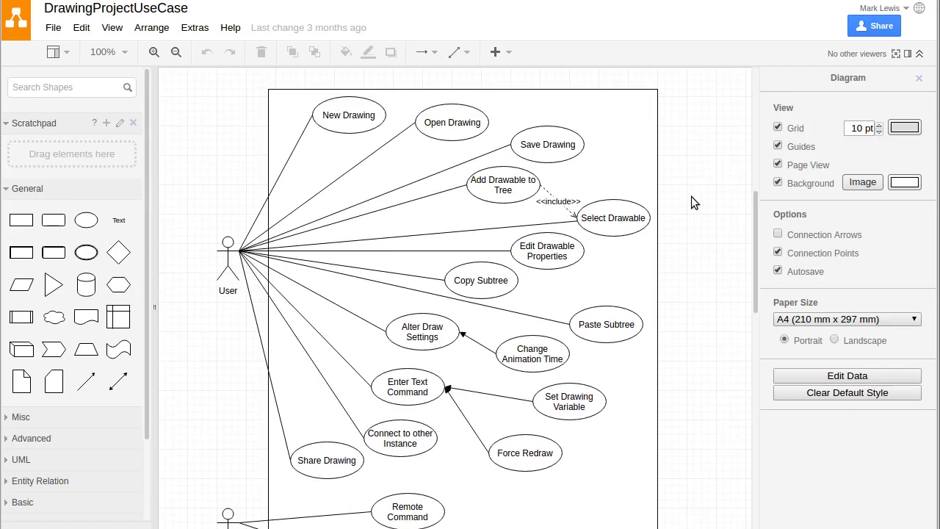
left_click(348, 114)
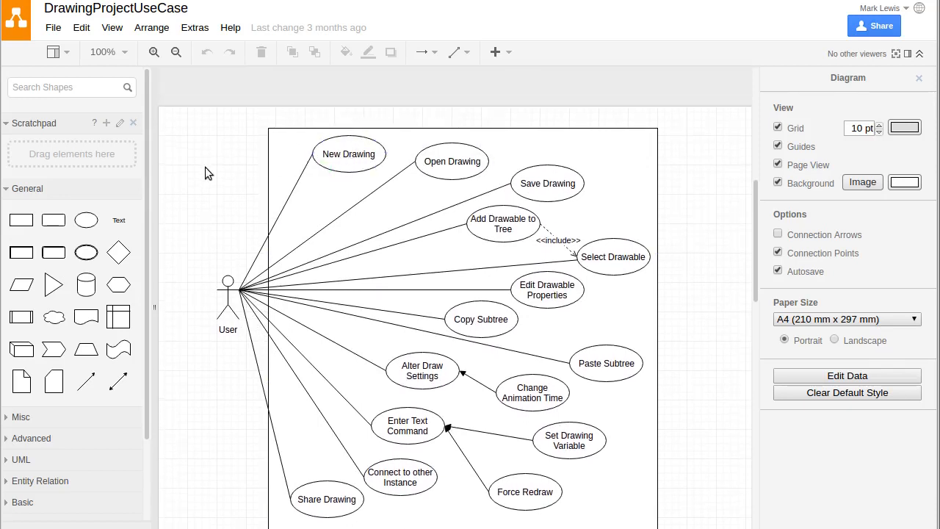
scroll("down", 3)
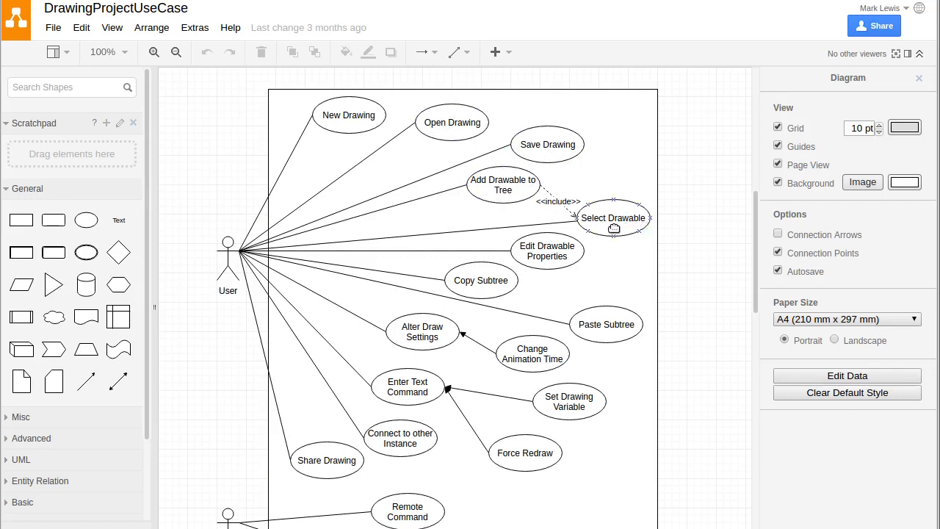
mouse_move(630, 220)
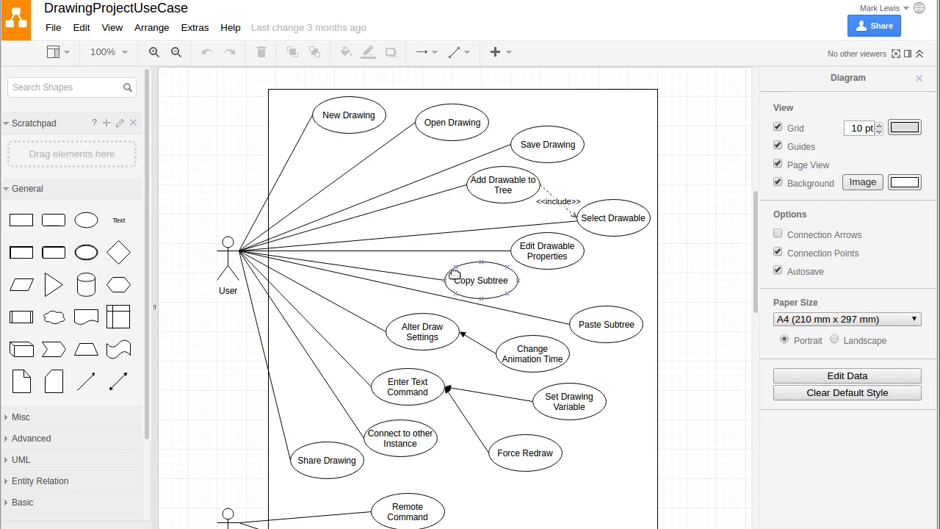
mouse_move(490, 286)
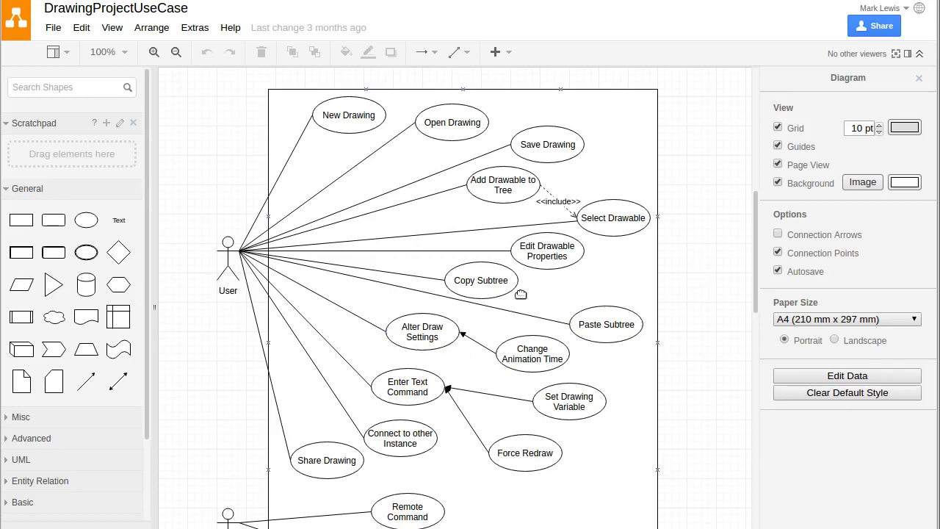
left_click(605, 325)
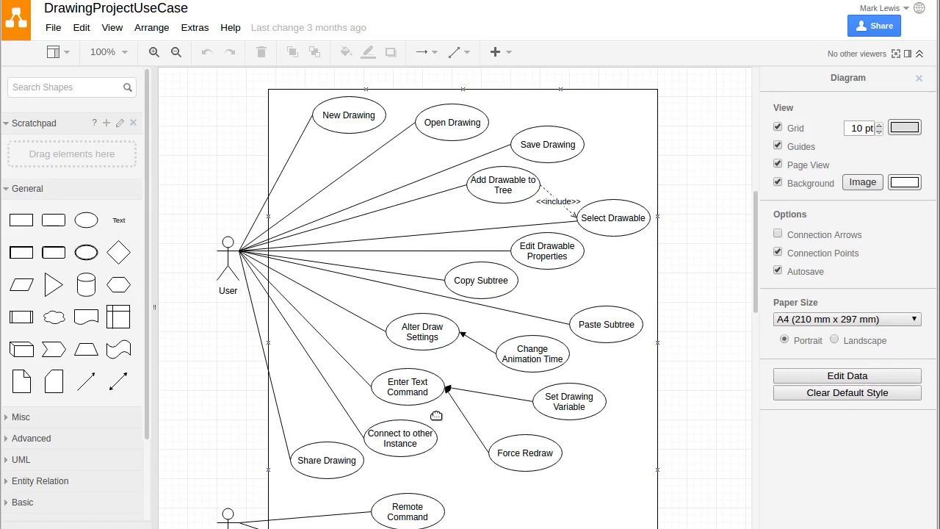
mouse_move(440, 413)
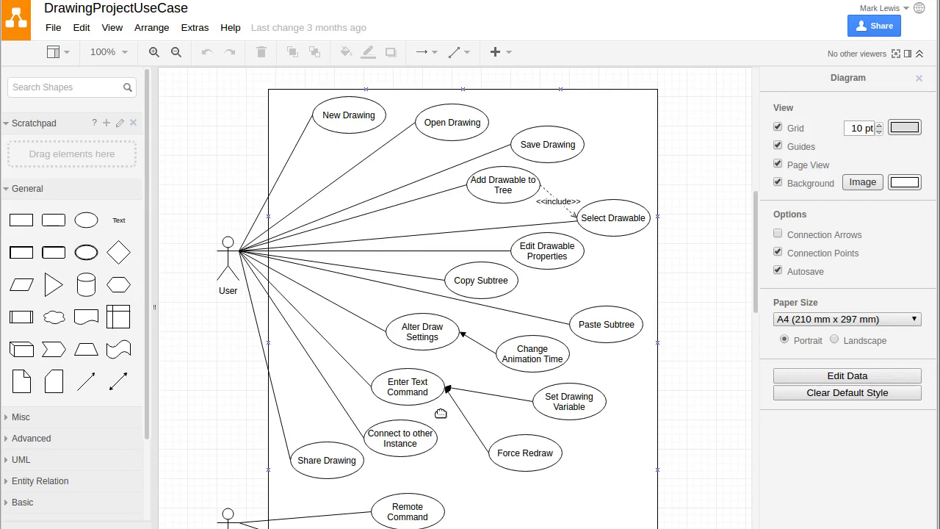
mouse_move(438, 405)
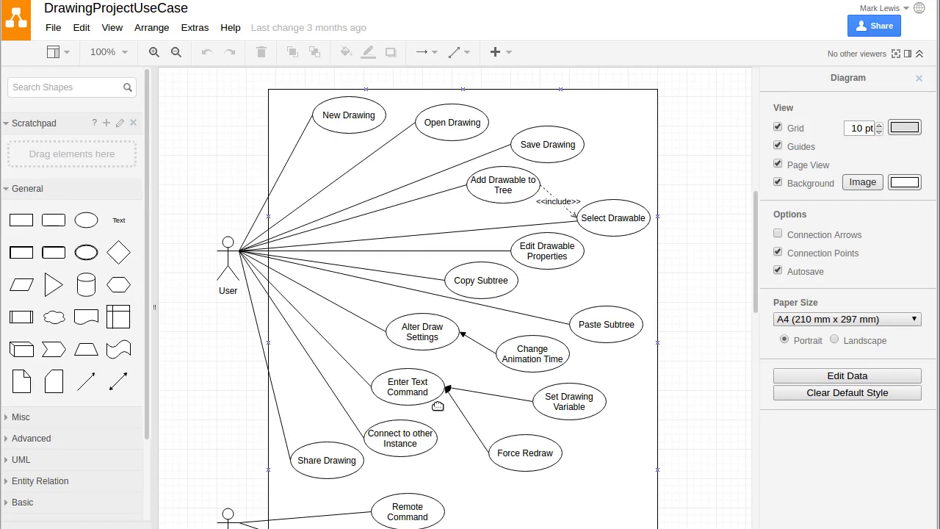
mouse_move(617, 393)
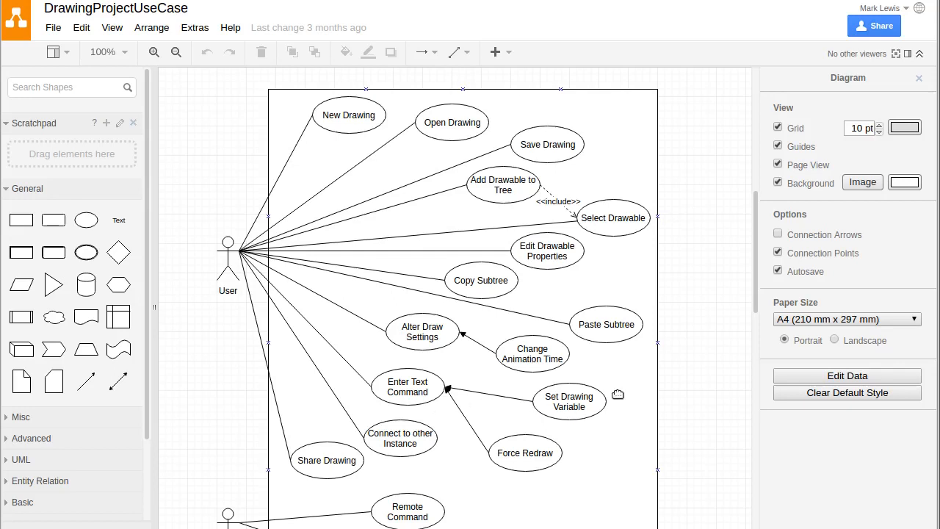
left_click(570, 402)
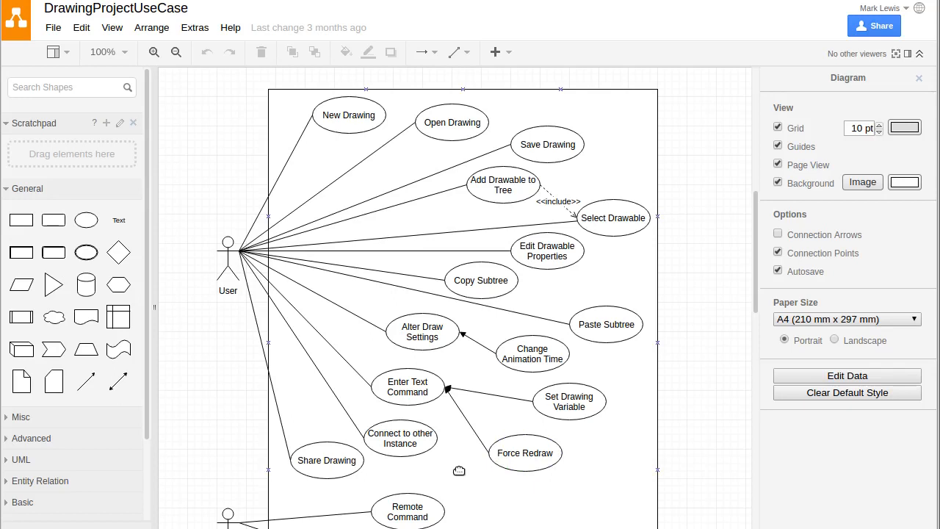
mouse_move(447, 464)
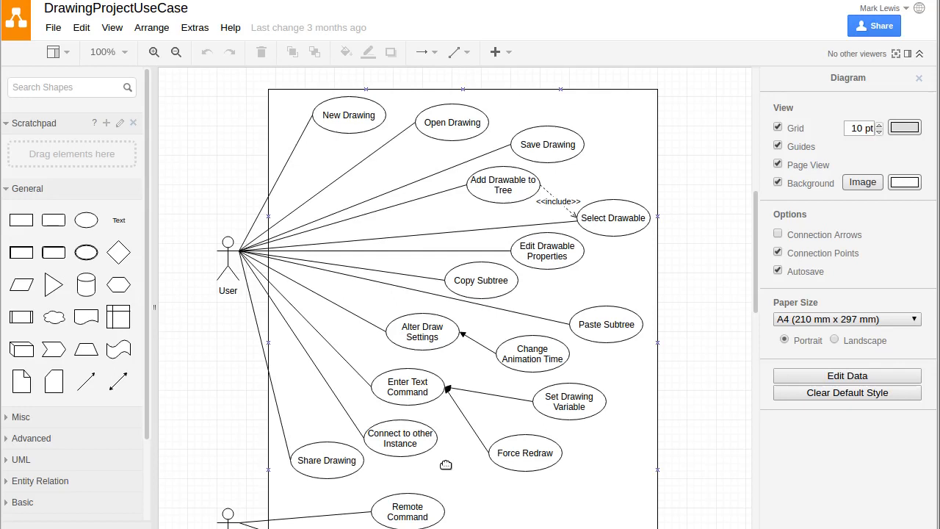
scroll("down", 3)
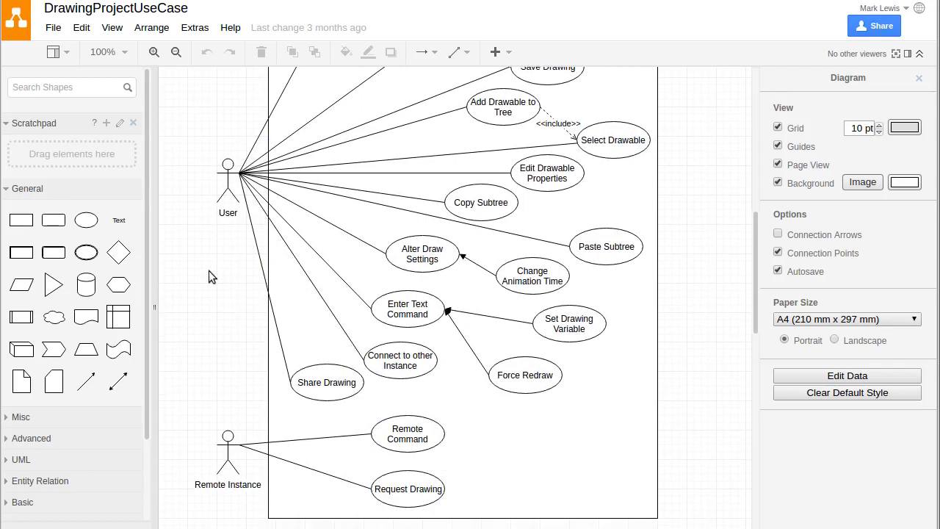
mouse_move(238, 241)
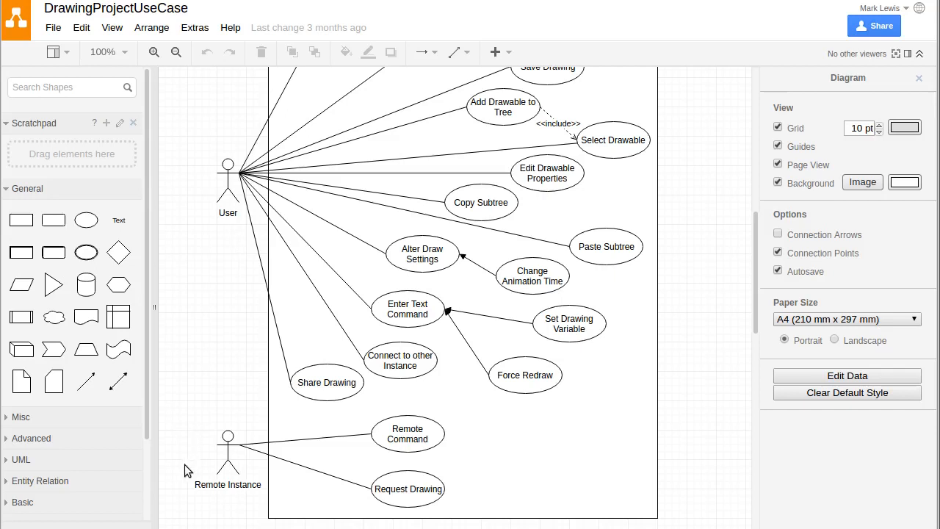
scroll("down", 3)
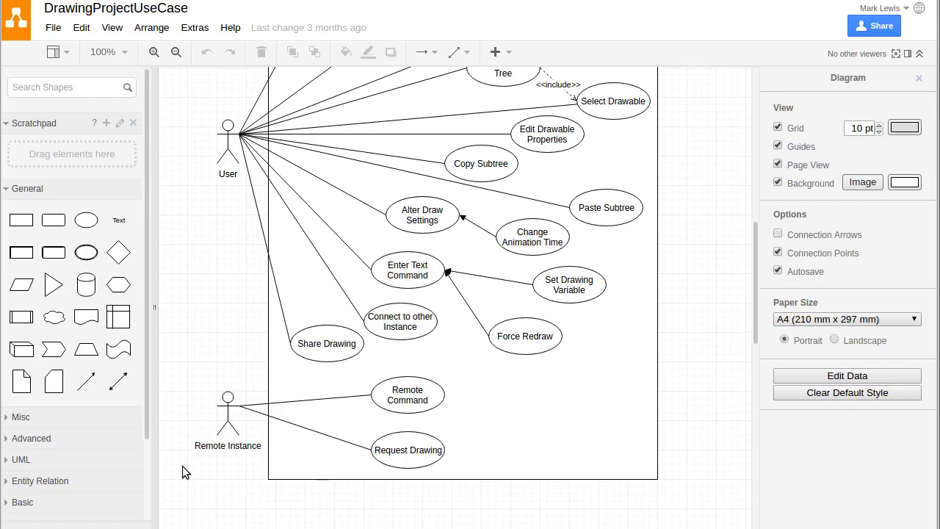
mouse_move(233, 470)
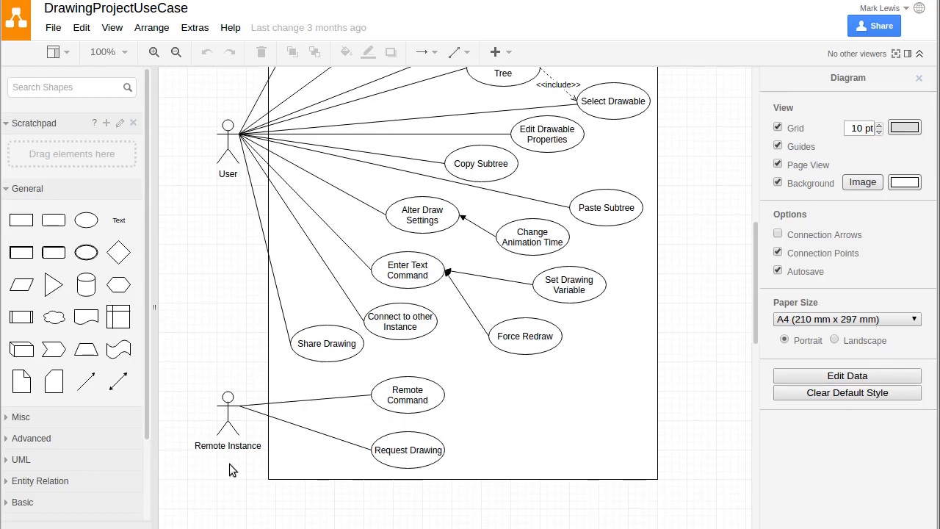
mouse_move(240, 478)
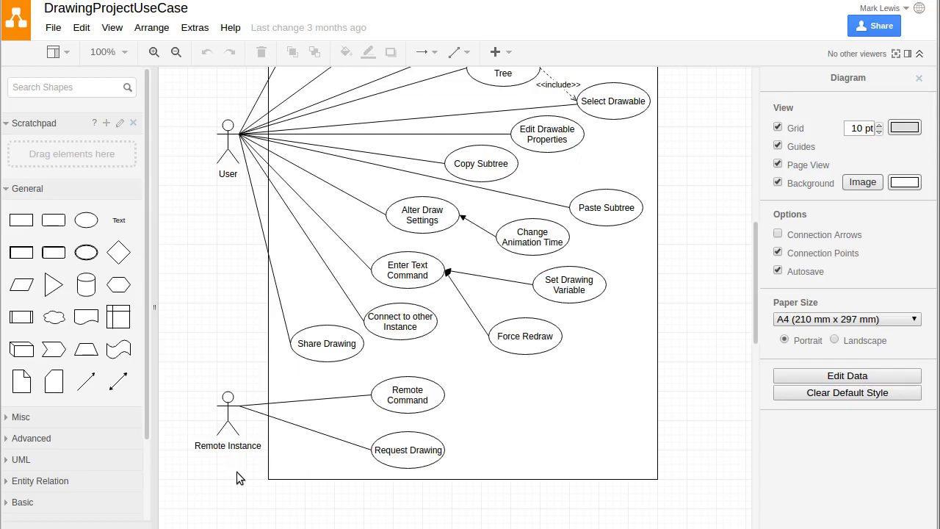
mouse_move(233, 473)
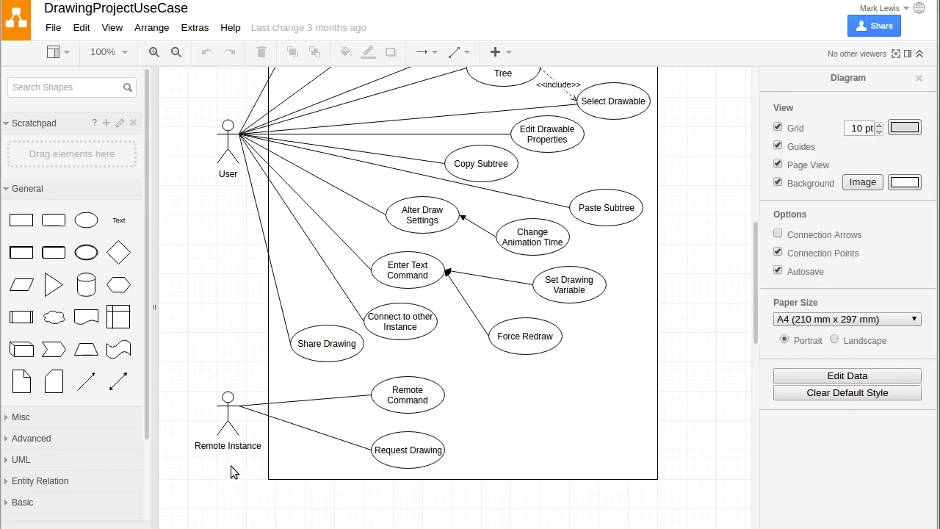
left_click(400, 321)
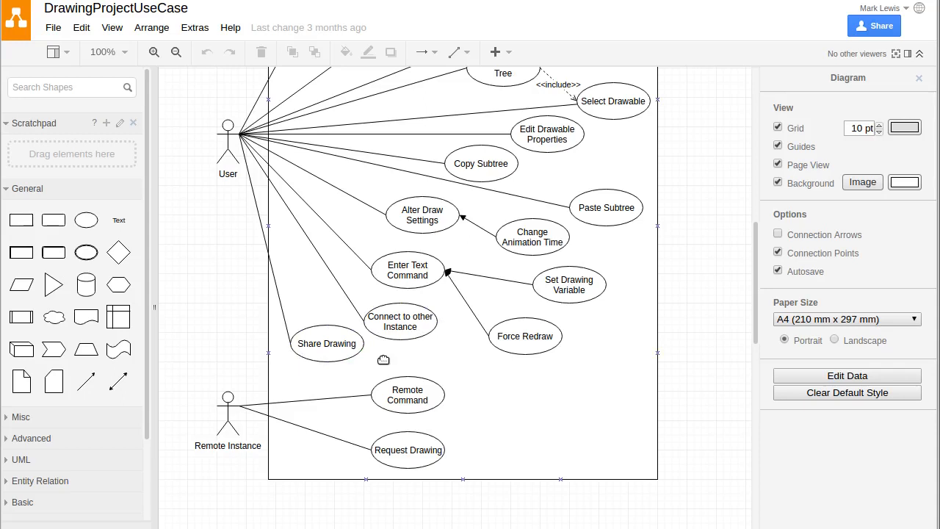
mouse_move(329, 376)
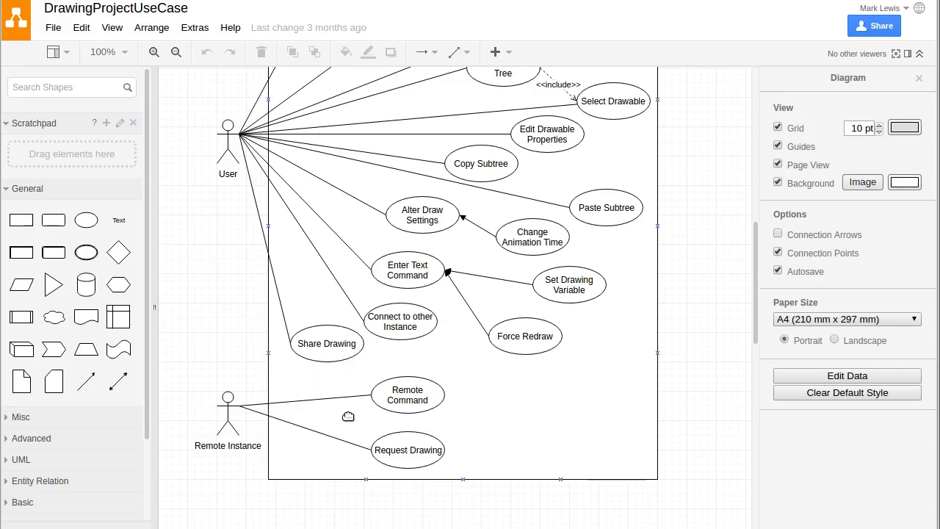
mouse_move(447, 414)
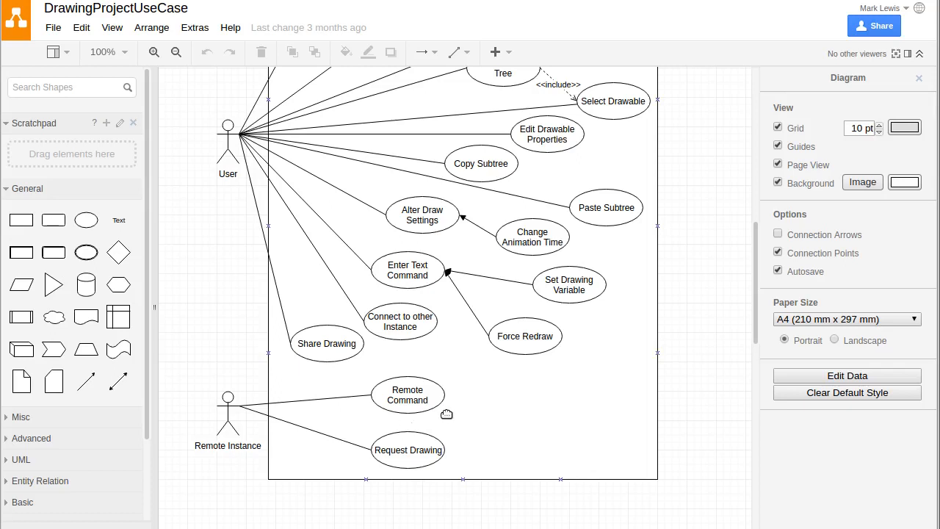
mouse_move(444, 414)
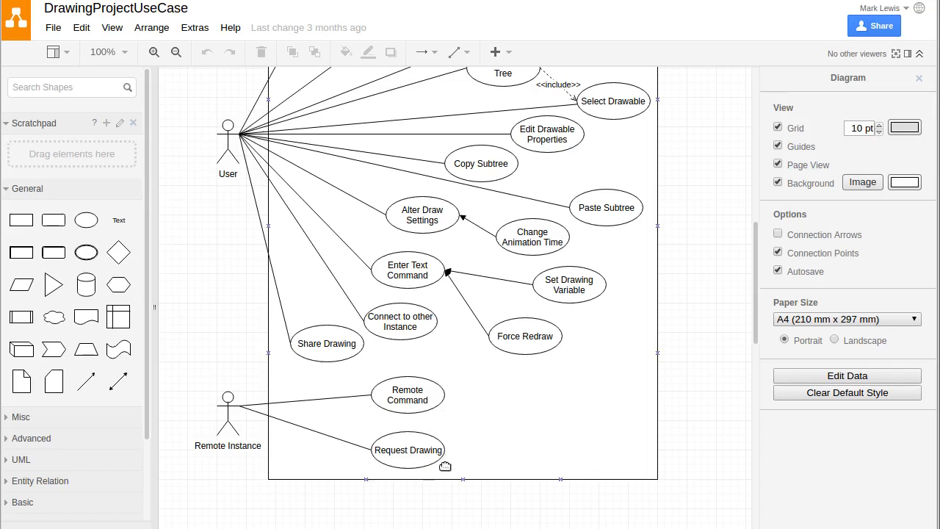
mouse_move(448, 411)
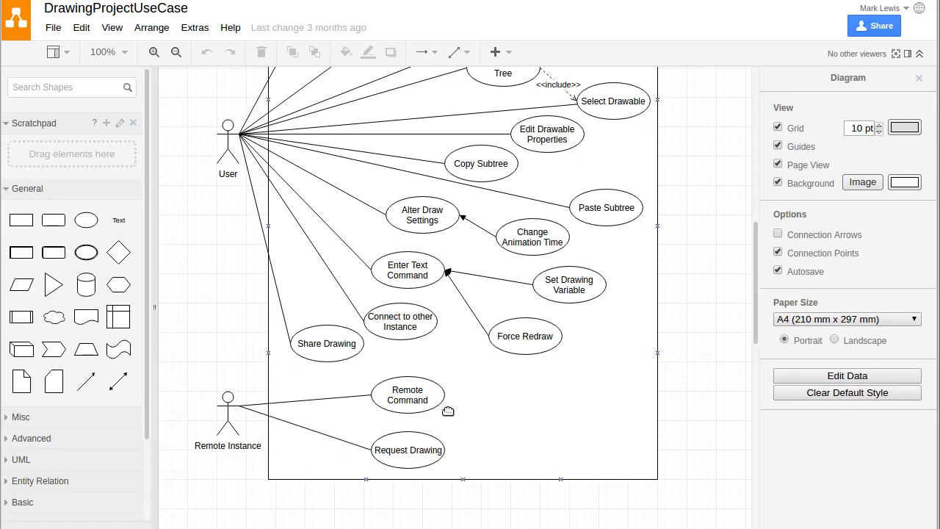
mouse_move(452, 438)
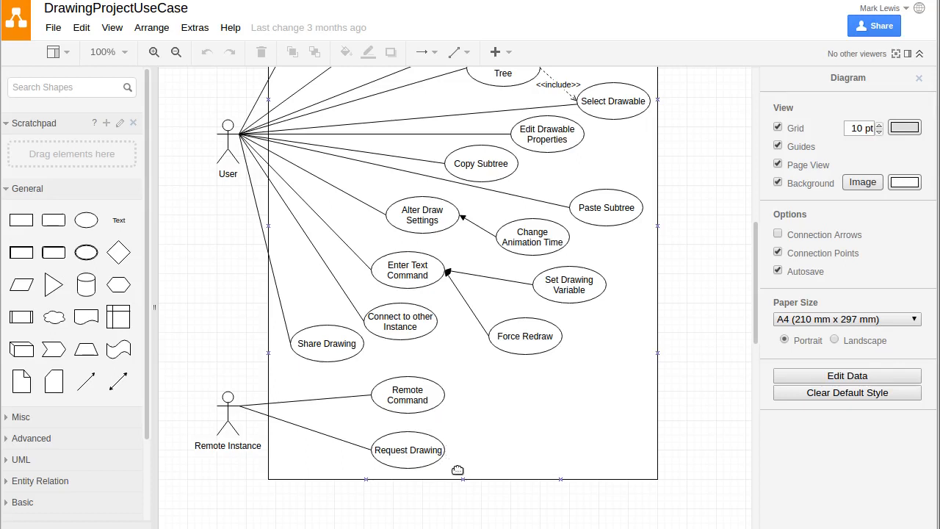
mouse_move(617, 391)
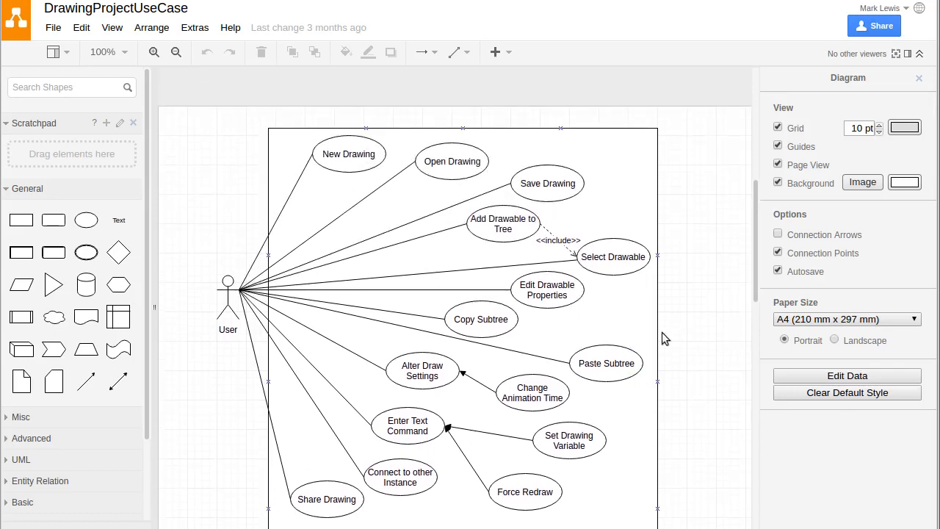
scroll("down", 3)
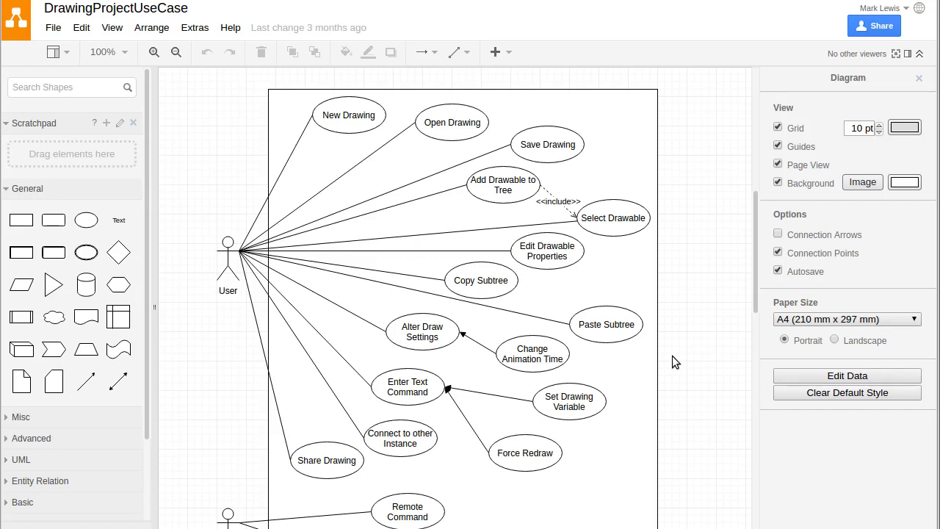
scroll("down", 3)
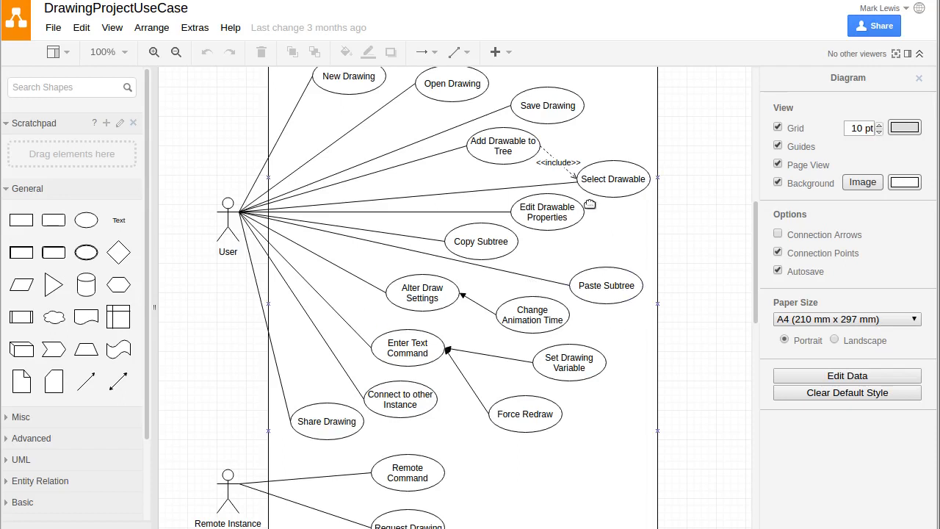
mouse_move(362, 135)
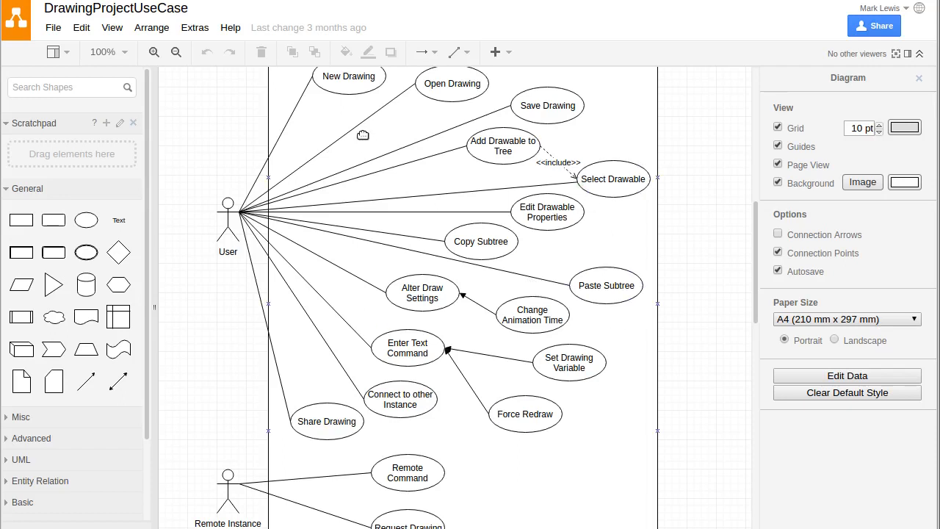
mouse_move(223, 112)
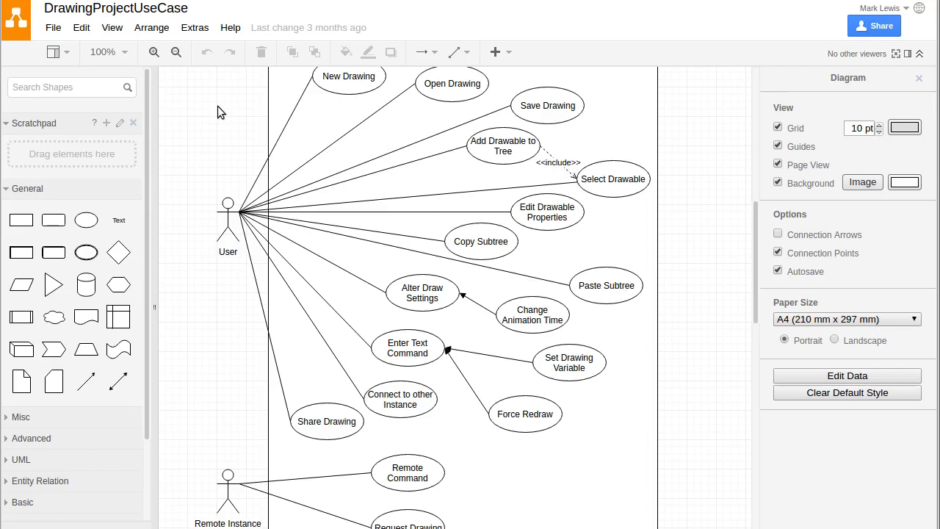
mouse_move(238, 127)
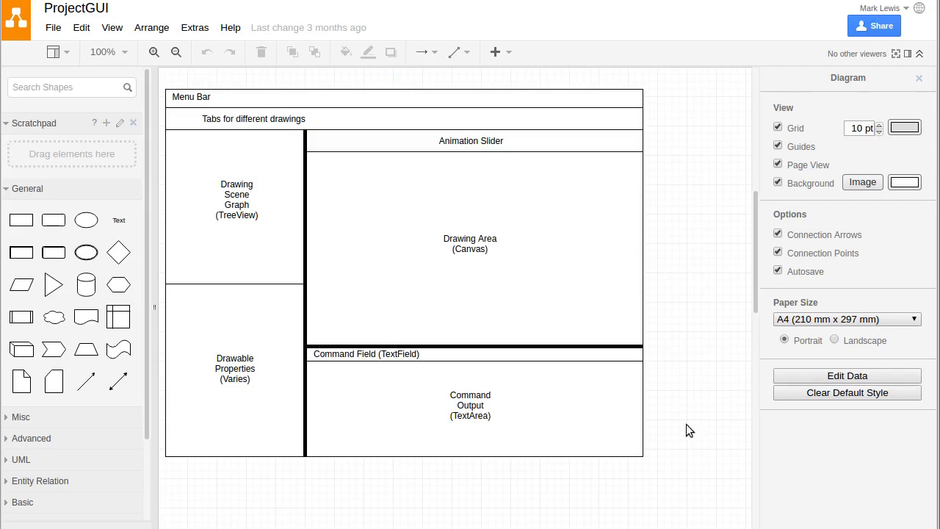
left_click(191, 97)
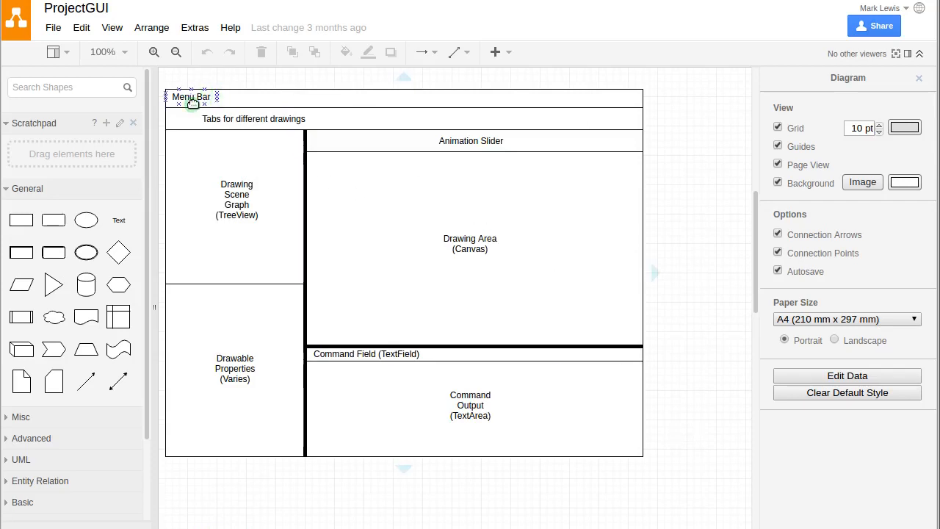
left_click(698, 131)
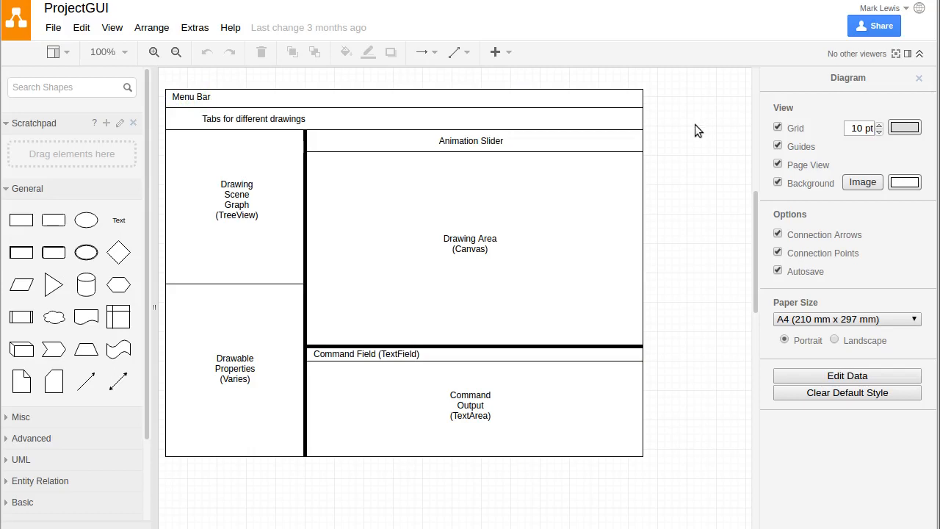
mouse_move(674, 132)
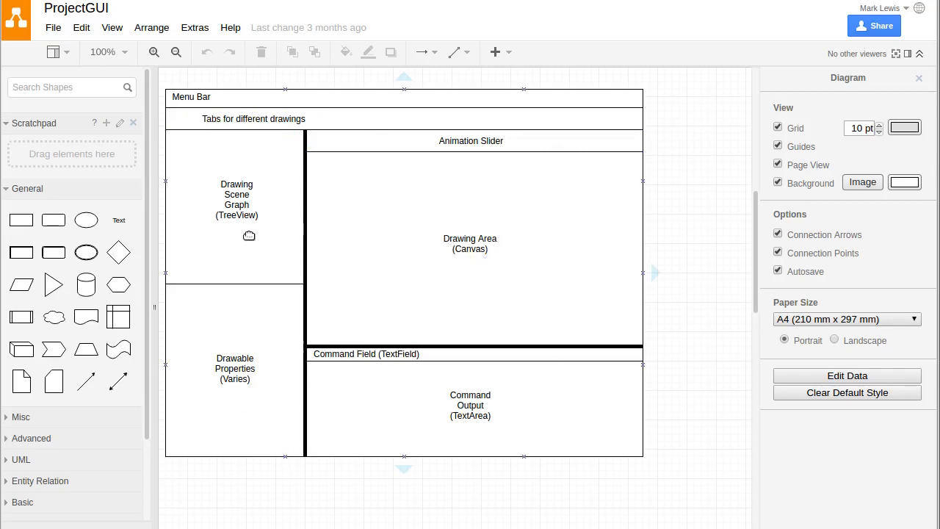
left_click(366, 352)
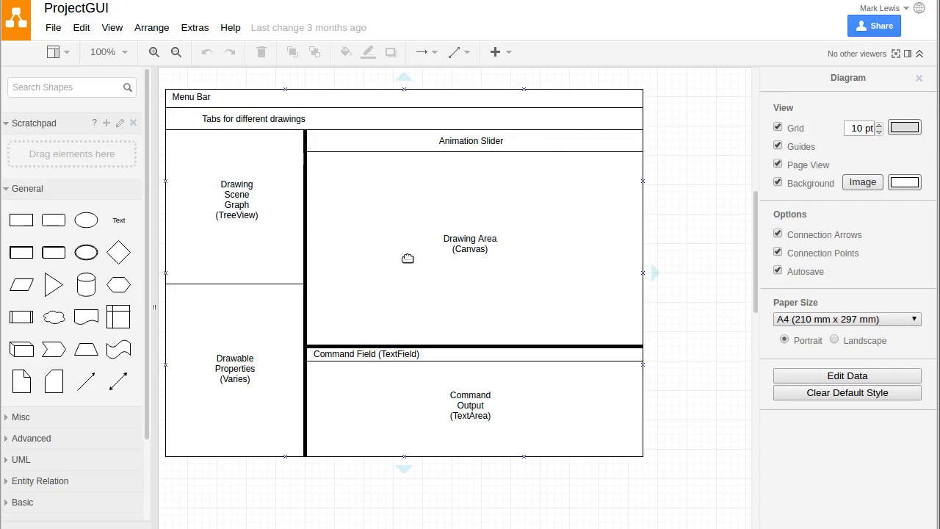
mouse_move(454, 278)
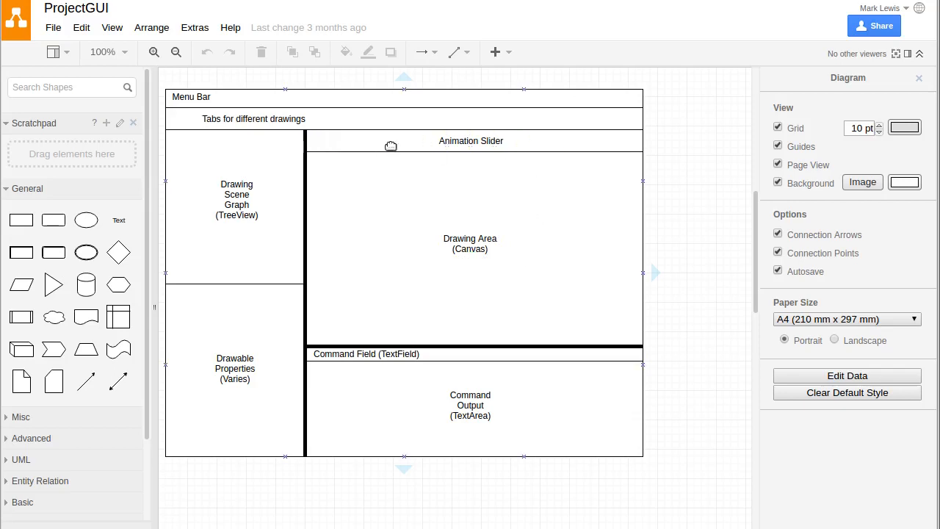
mouse_move(583, 145)
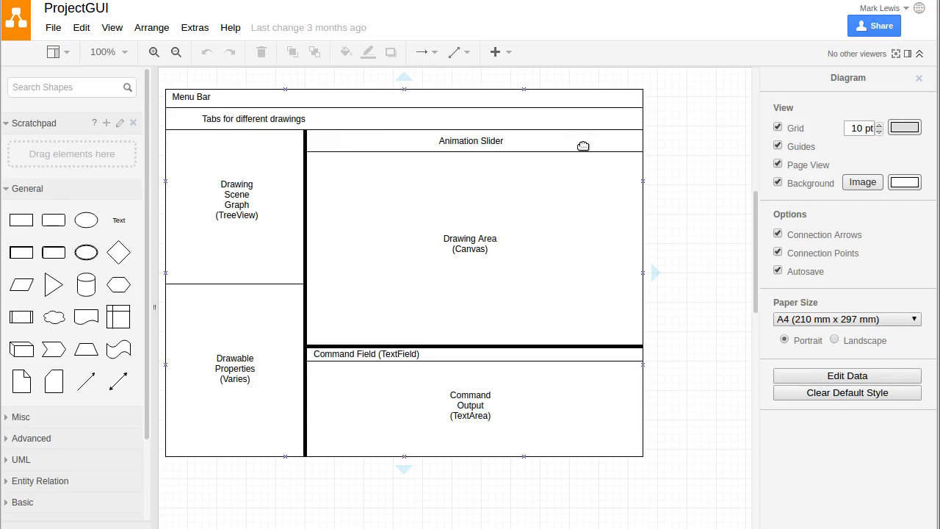
mouse_move(362, 206)
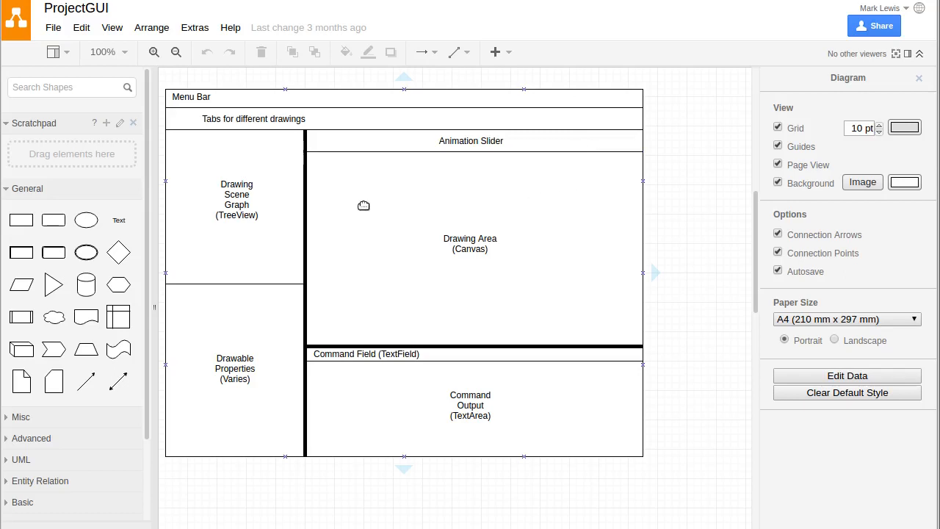
mouse_move(185, 200)
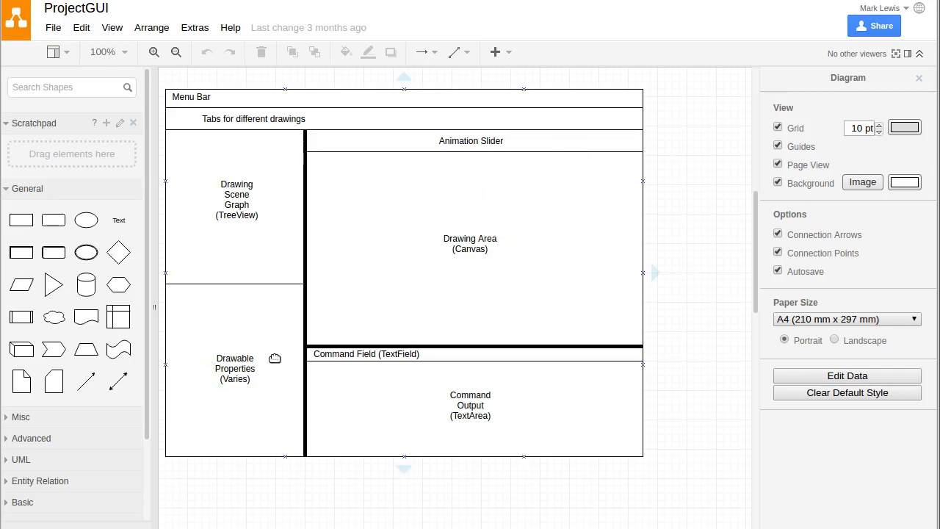
left_click(235, 367)
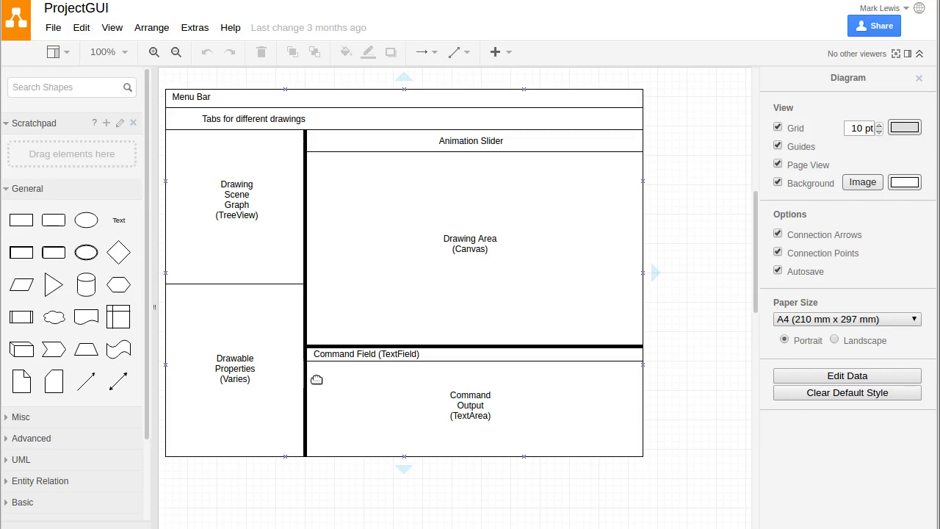
mouse_move(385, 420)
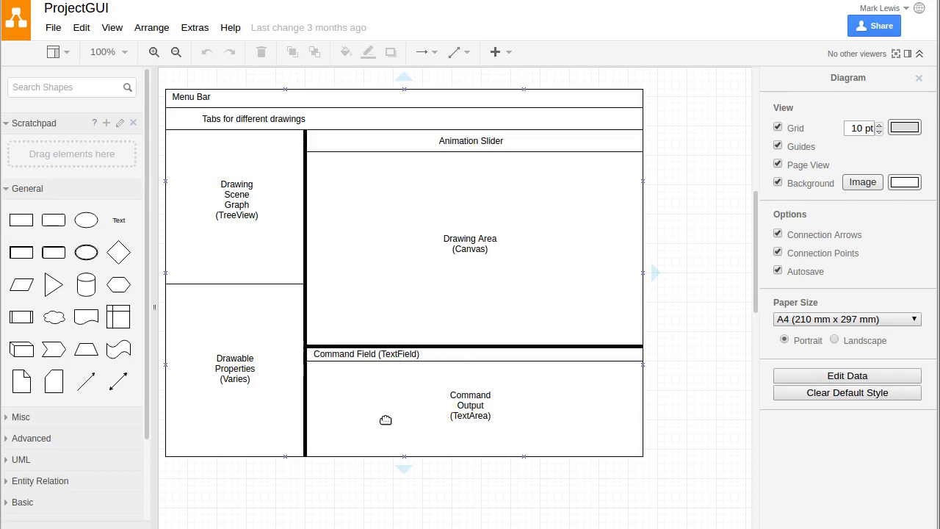
mouse_move(394, 370)
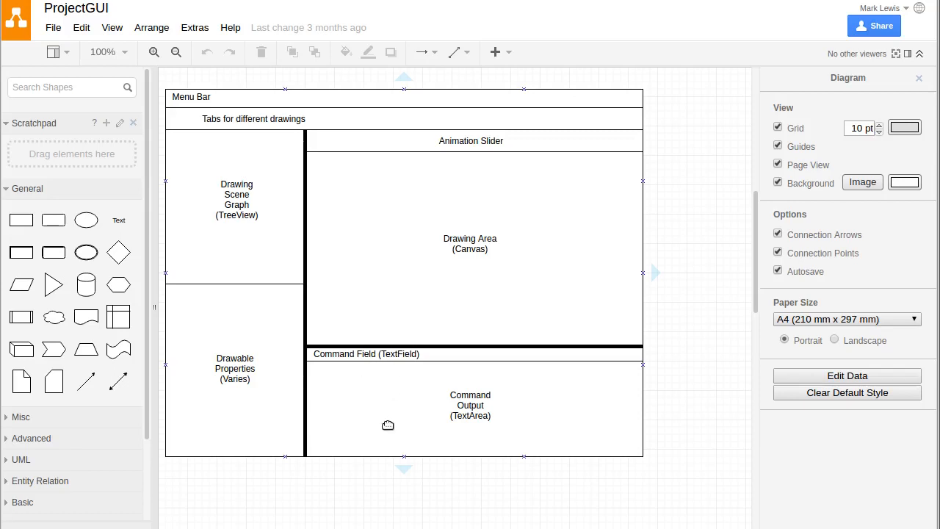
mouse_move(364, 406)
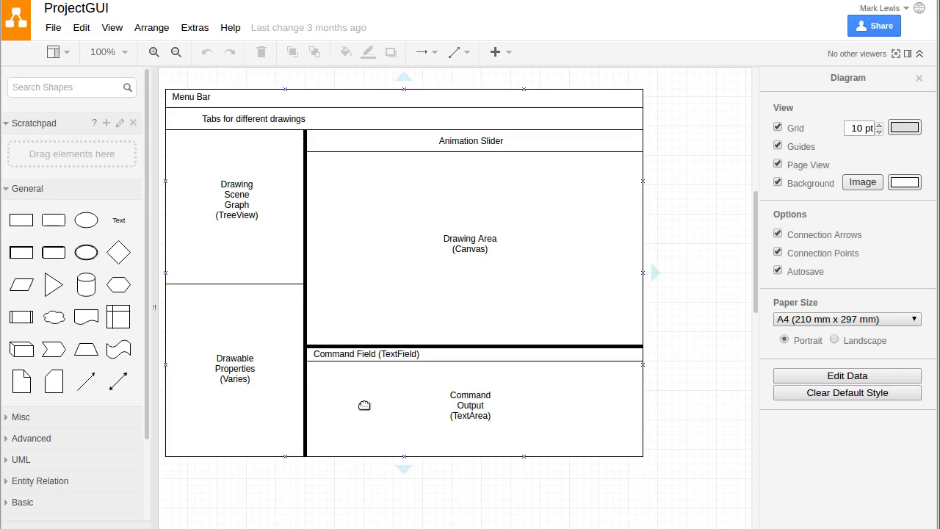
mouse_move(391, 402)
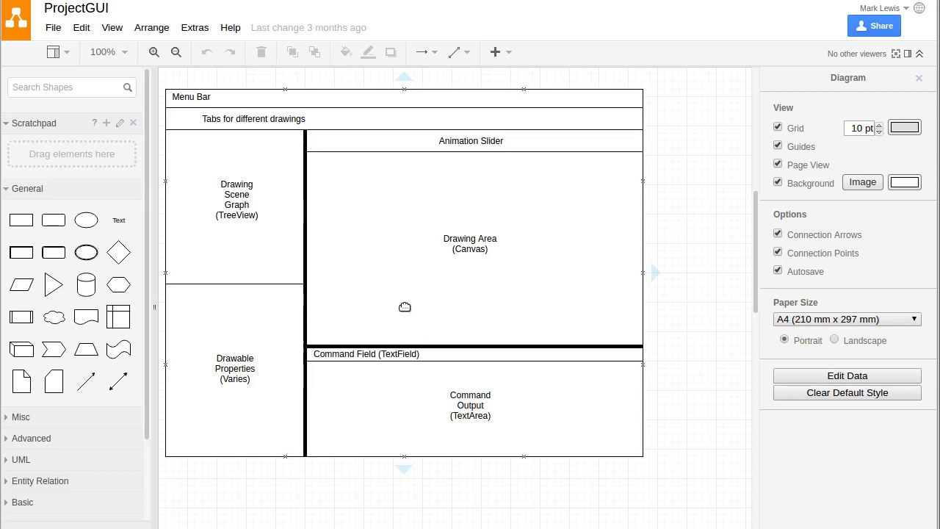
mouse_move(388, 294)
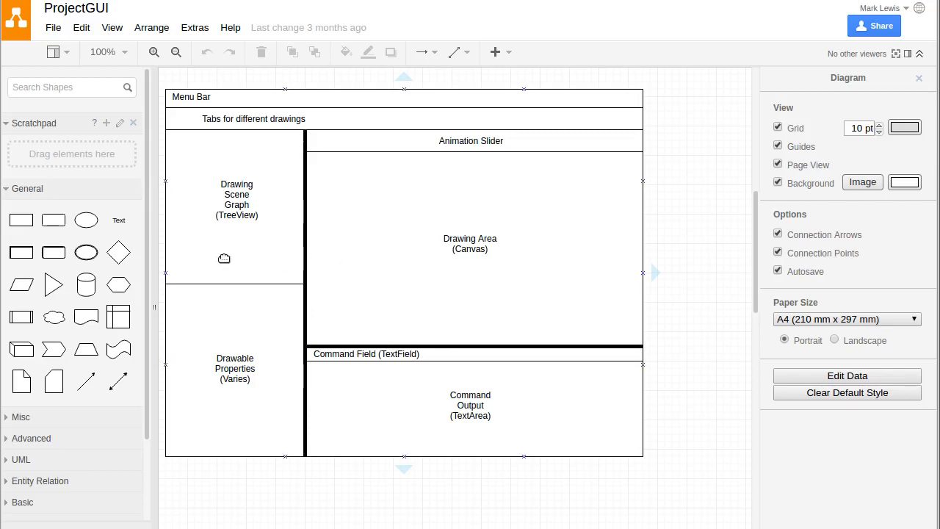
mouse_move(364, 253)
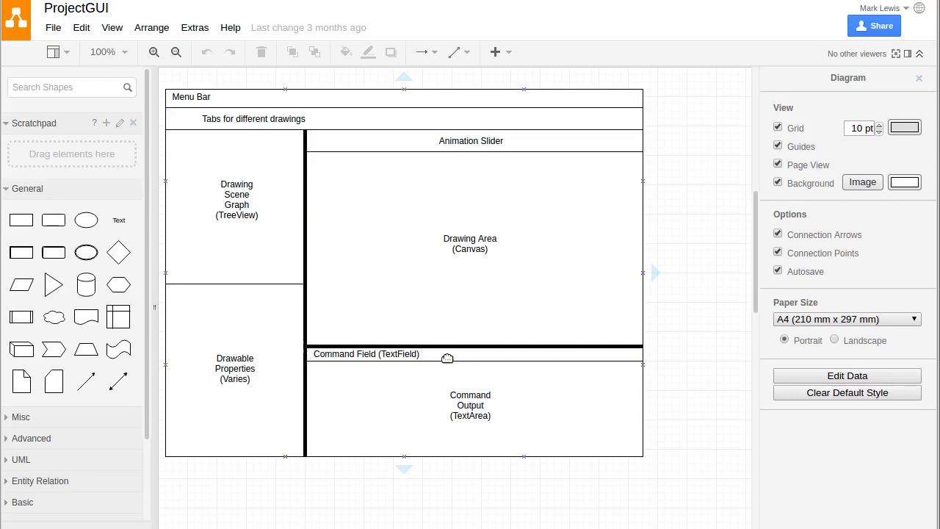
mouse_move(294, 271)
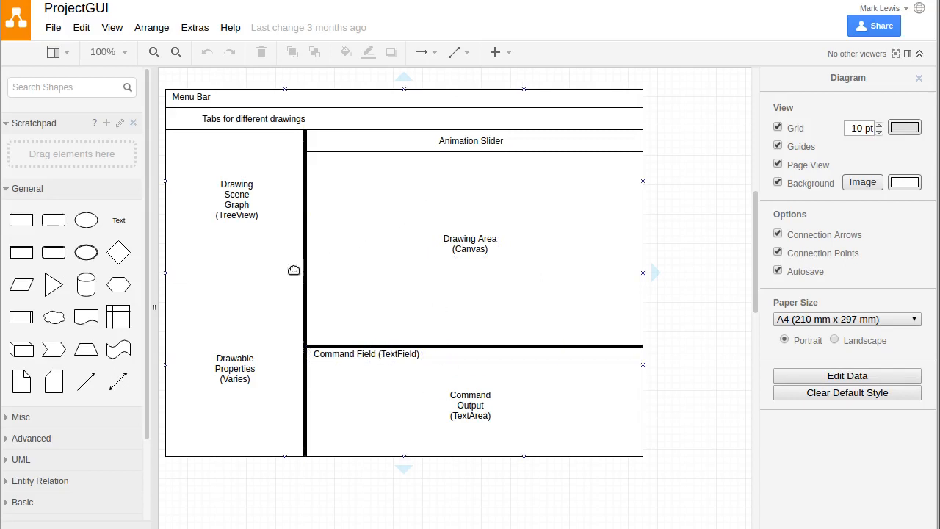
mouse_move(223, 329)
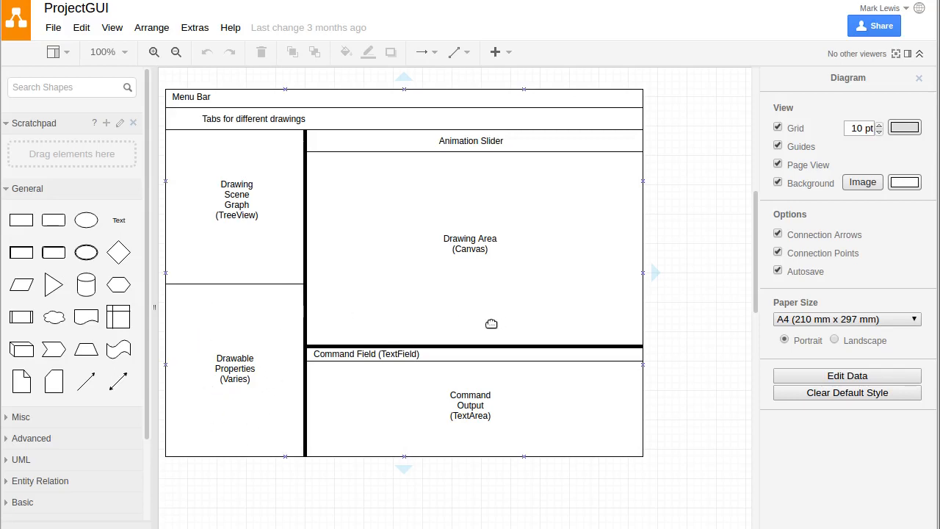
mouse_move(282, 336)
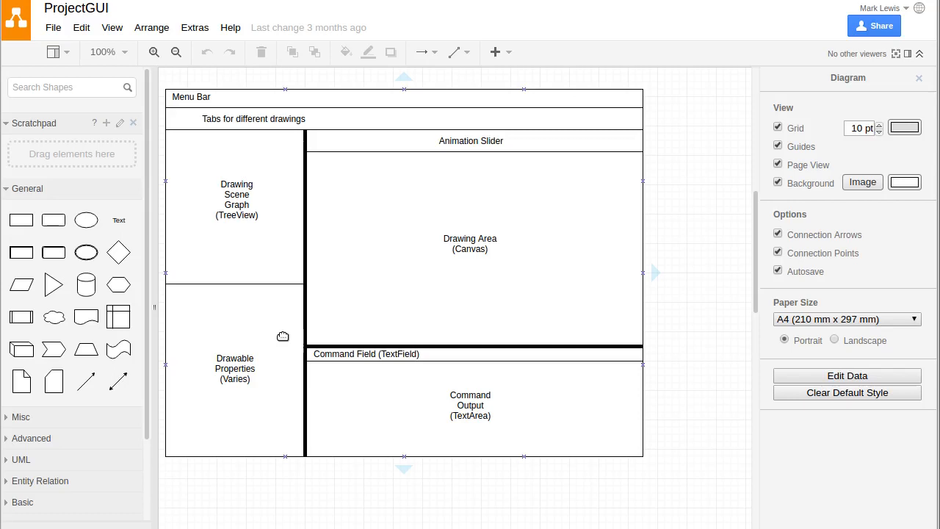
mouse_move(321, 185)
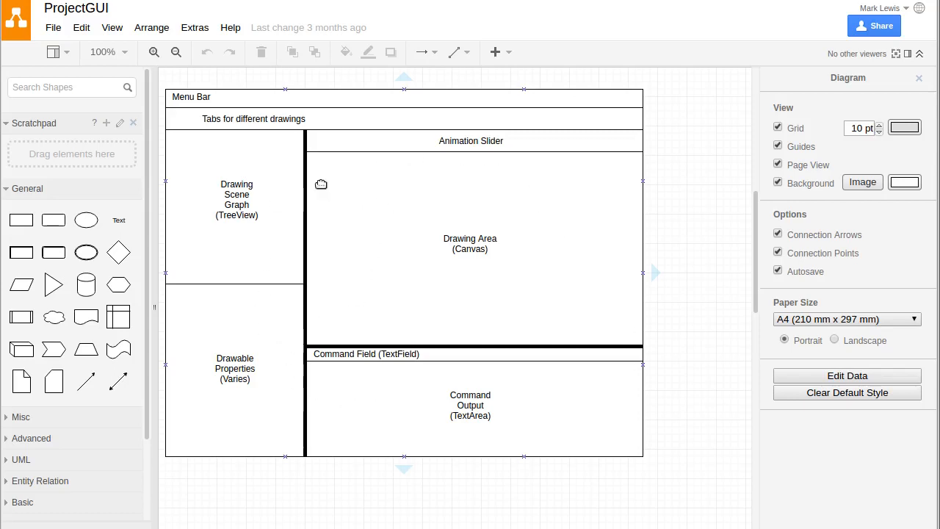
mouse_move(538, 408)
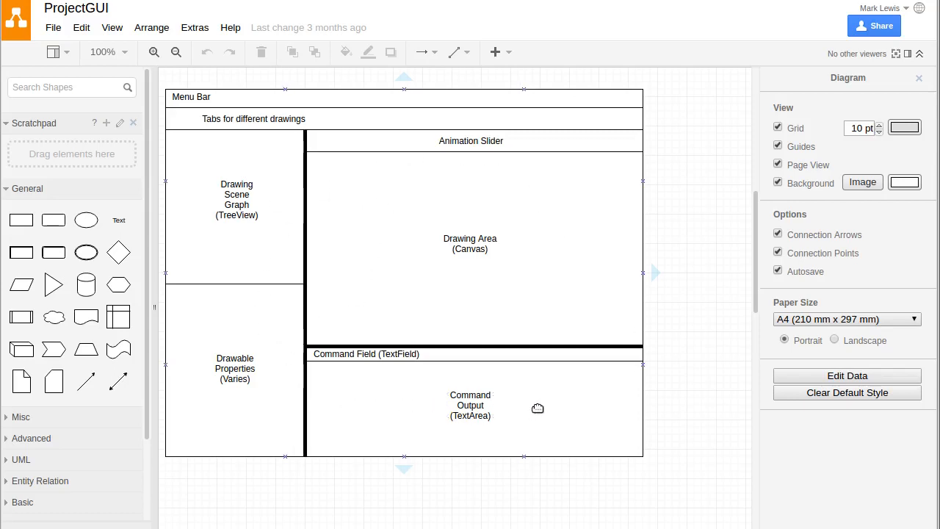